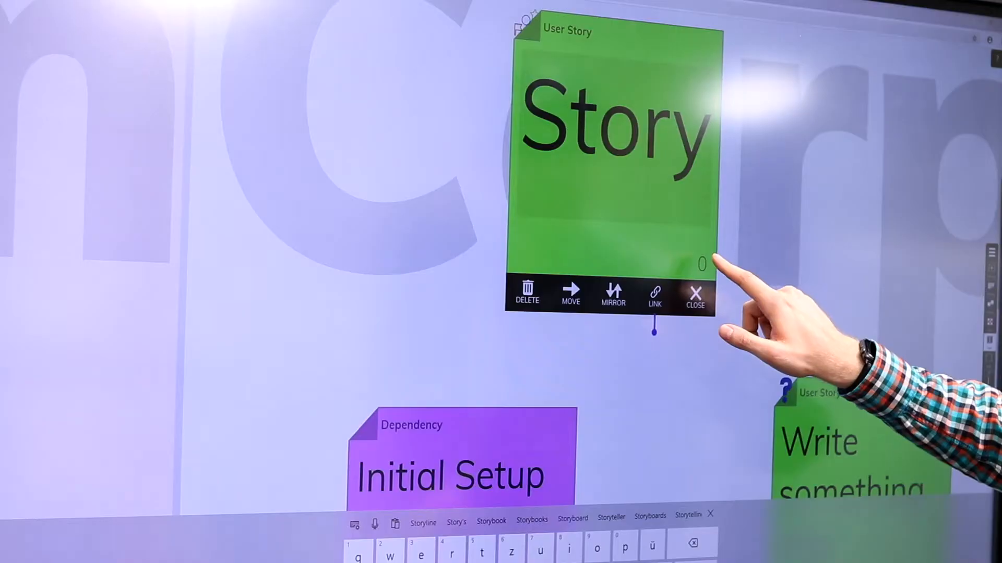
Estimate the Story sticky at 3 story points and close it.
{"action": "left_click", "coordinate": [701, 263]}
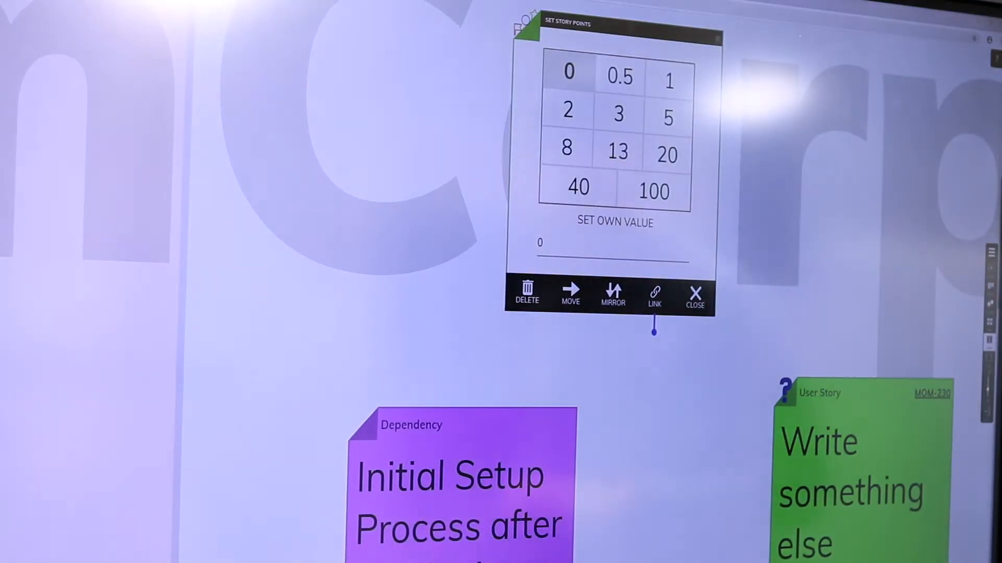
{"action": "left_click", "coordinate": [616, 113]}
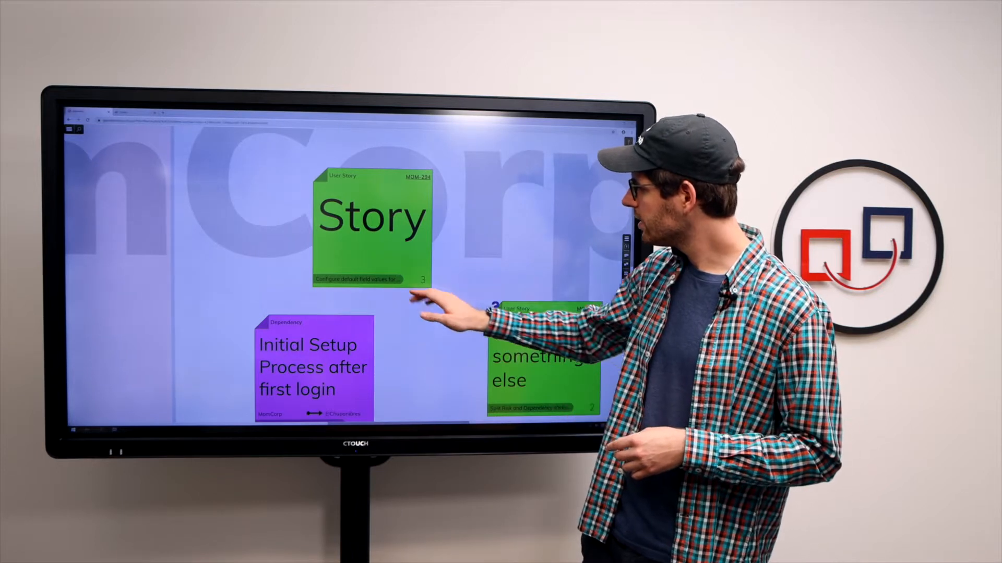
{"action": "left_click", "coordinate": [372, 220]}
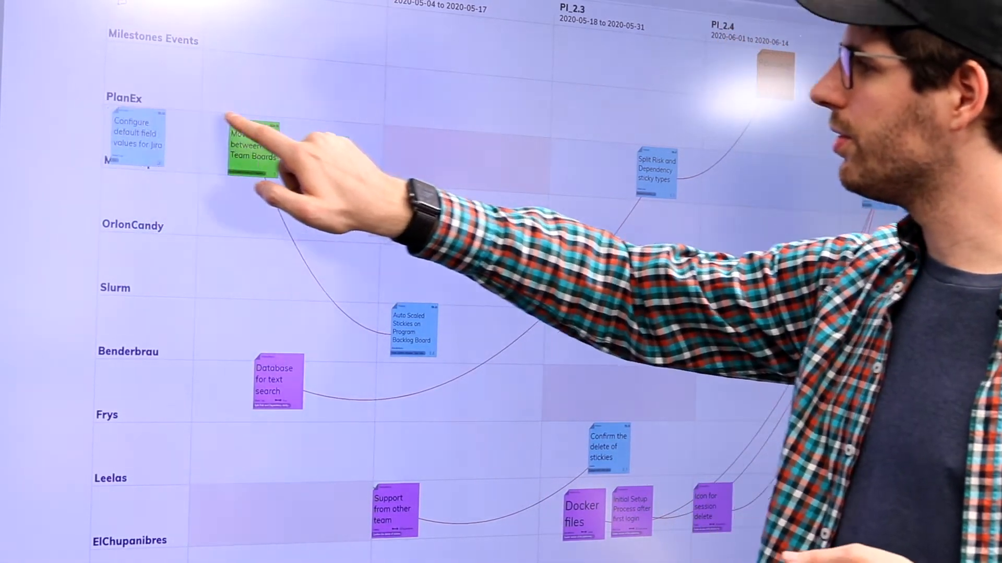
Pan the program board across team rows to inspect dependency lines.
{"action": "left_click_drag", "start_coordinate": [137, 137], "coordinate": [763, 176]}
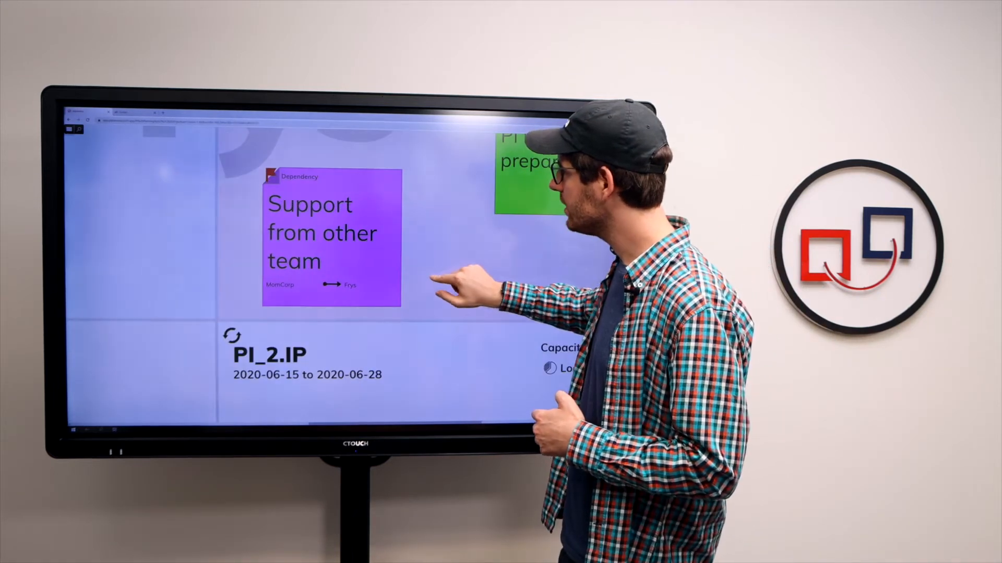
Send the 'Support from other team' dependency sticky to the program board.
{"action": "left_click", "coordinate": [330, 243]}
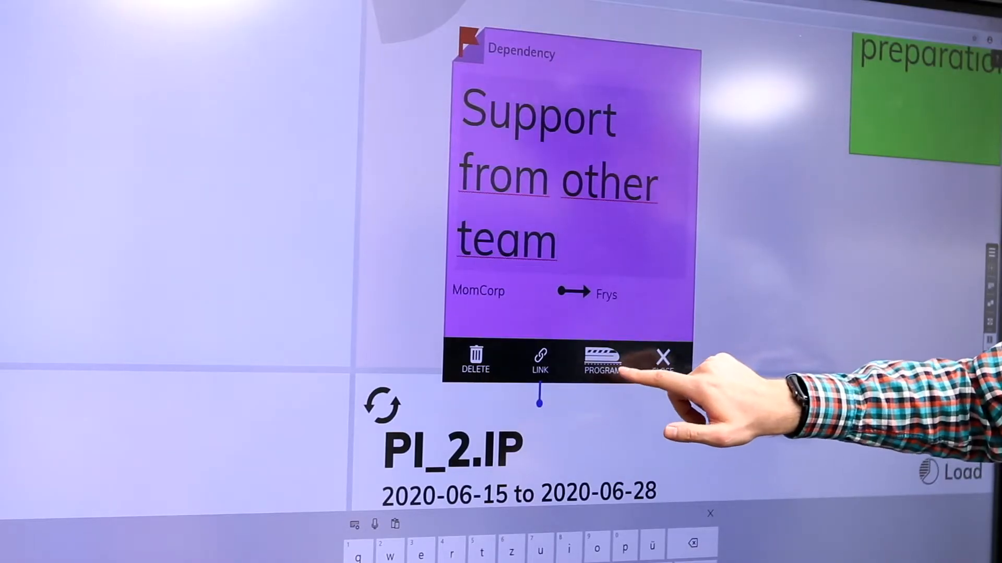
{"action": "left_click", "coordinate": [600, 358]}
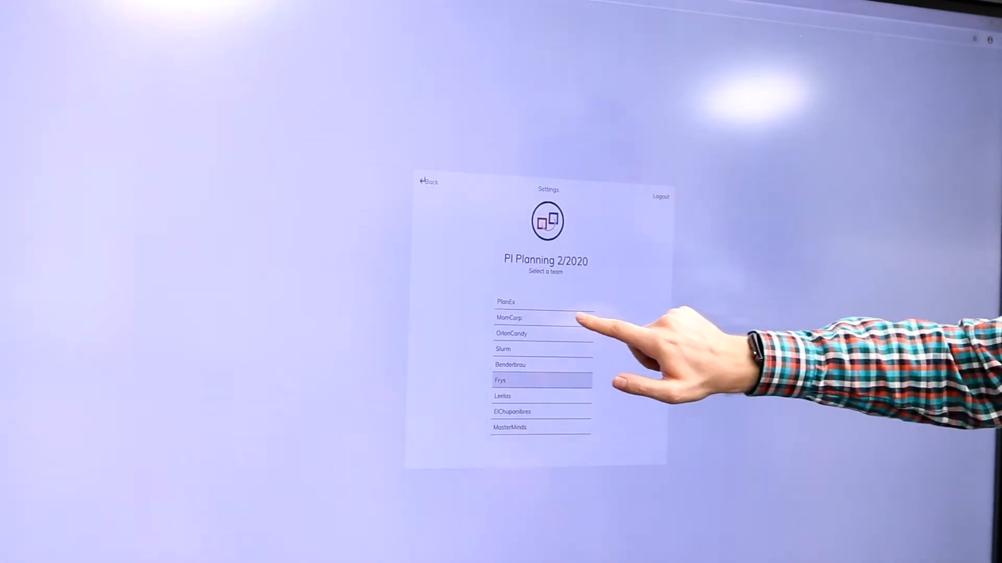
Open the MomCorp team board and set the RISK sticky's ROAM status to Resolved.
{"action": "left_click", "coordinate": [508, 318]}
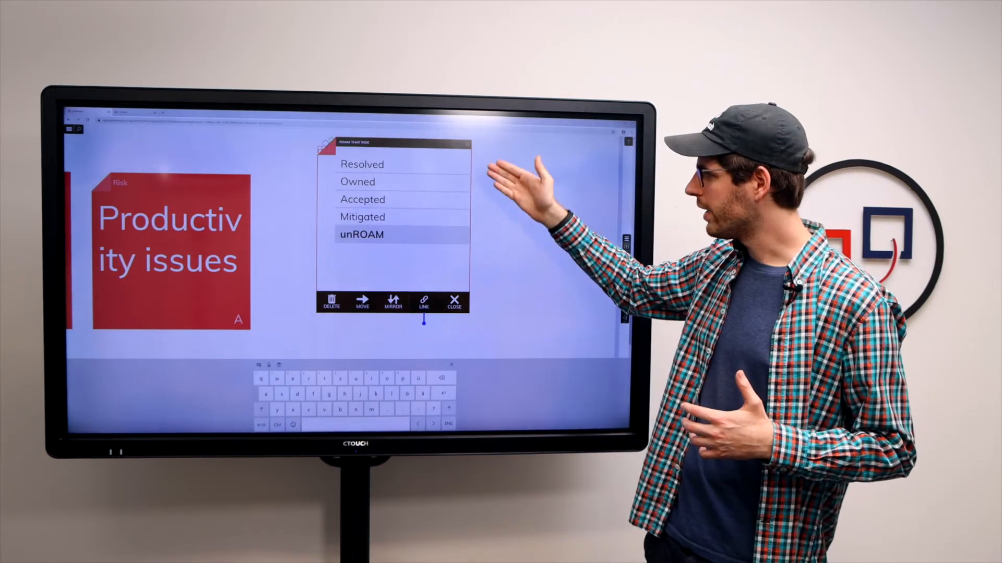
{"action": "left_click", "coordinate": [359, 234]}
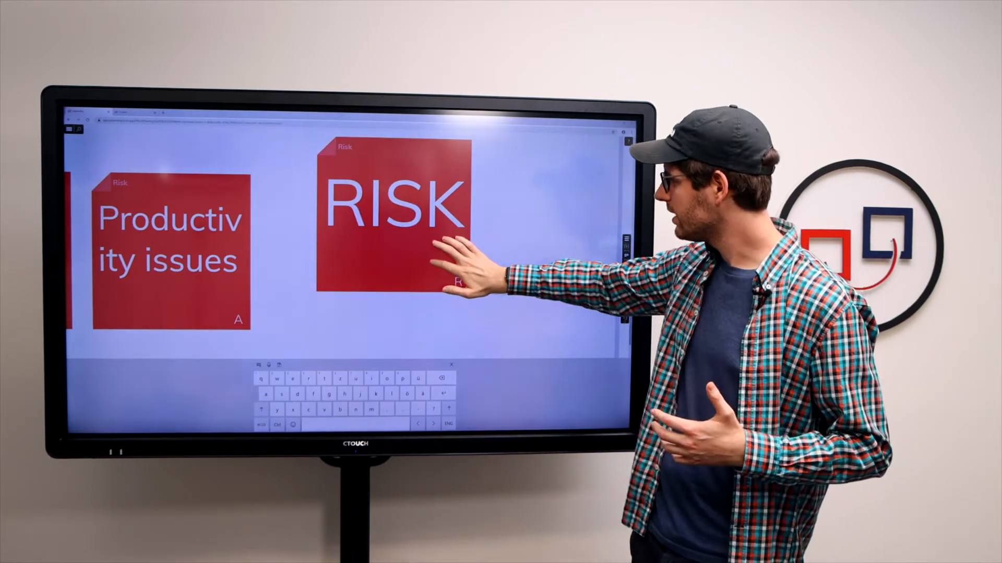
{"action": "left_click", "coordinate": [396, 217]}
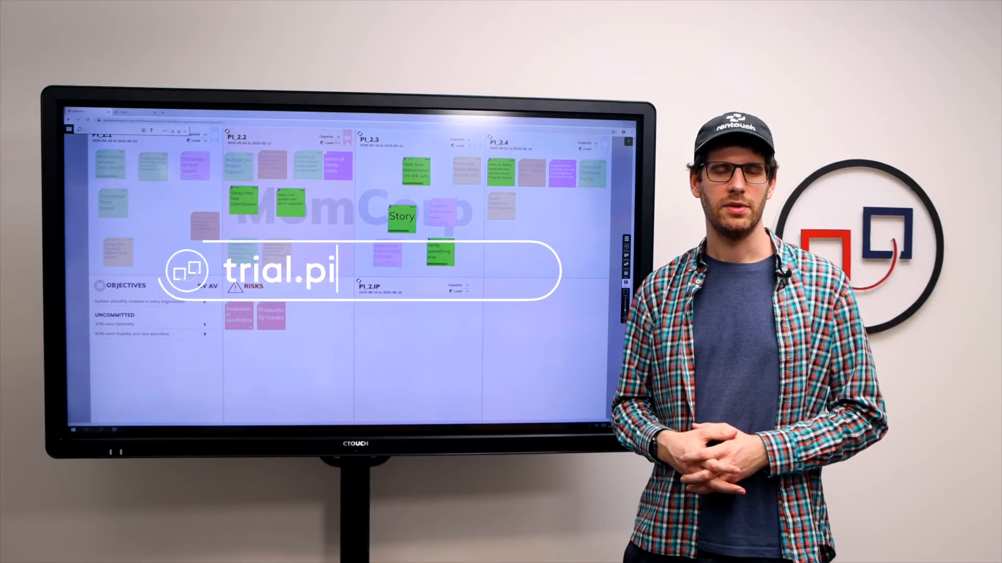
{"action": "type", "text": "planning.io"}
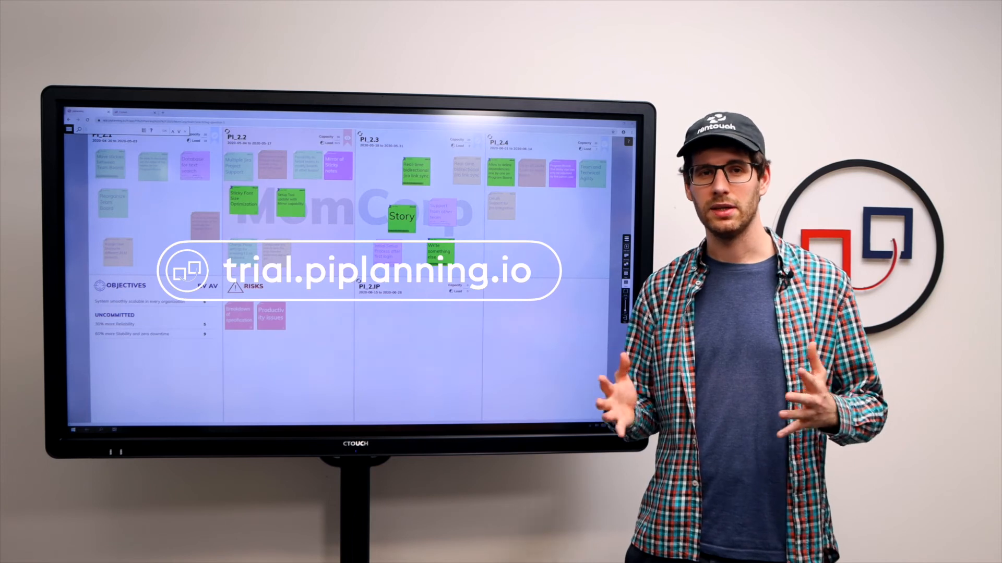